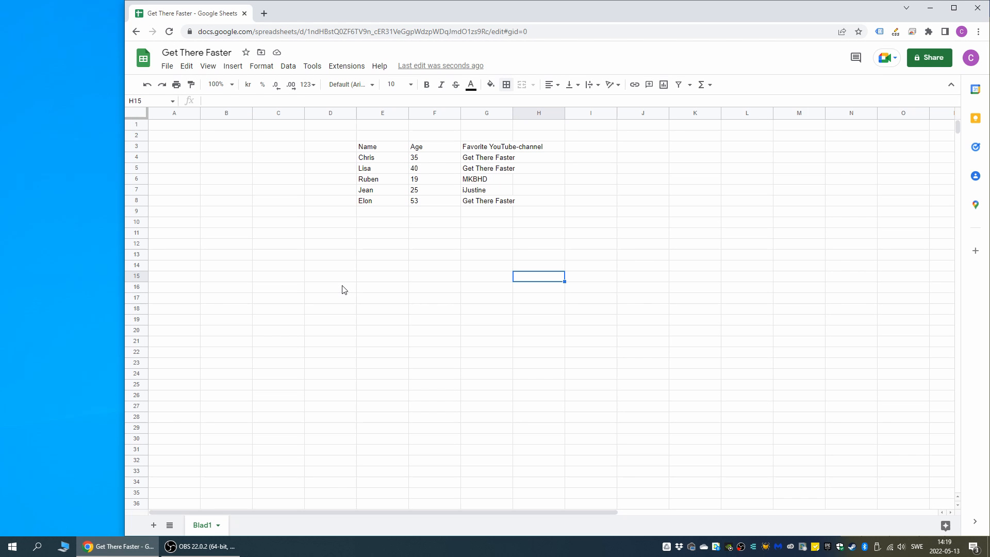
mouse_move(415, 266)
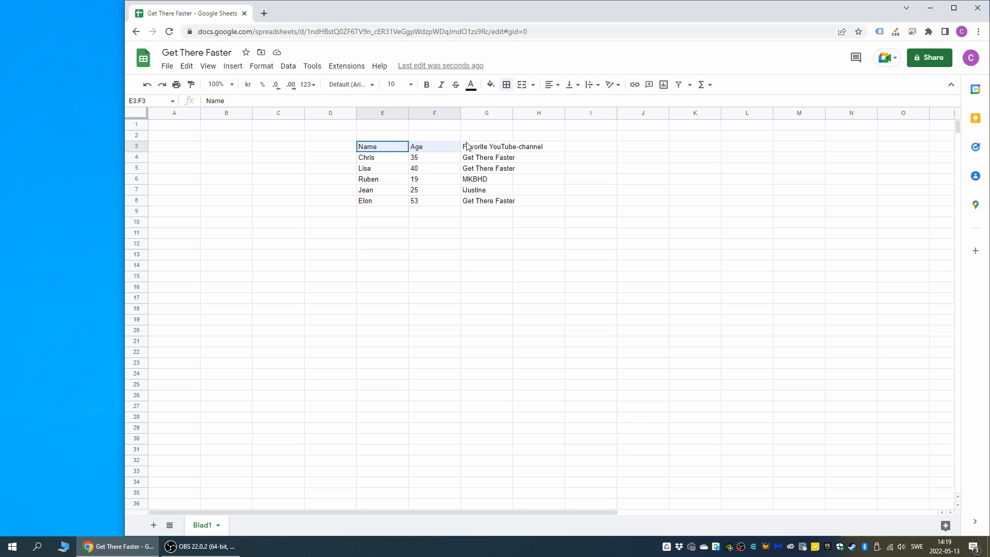
Step: Apply a bottom border under the header row E3:H3 (Name, Age, Favorite YouTube-channel)
left_click_drag(382, 146, 538, 145)
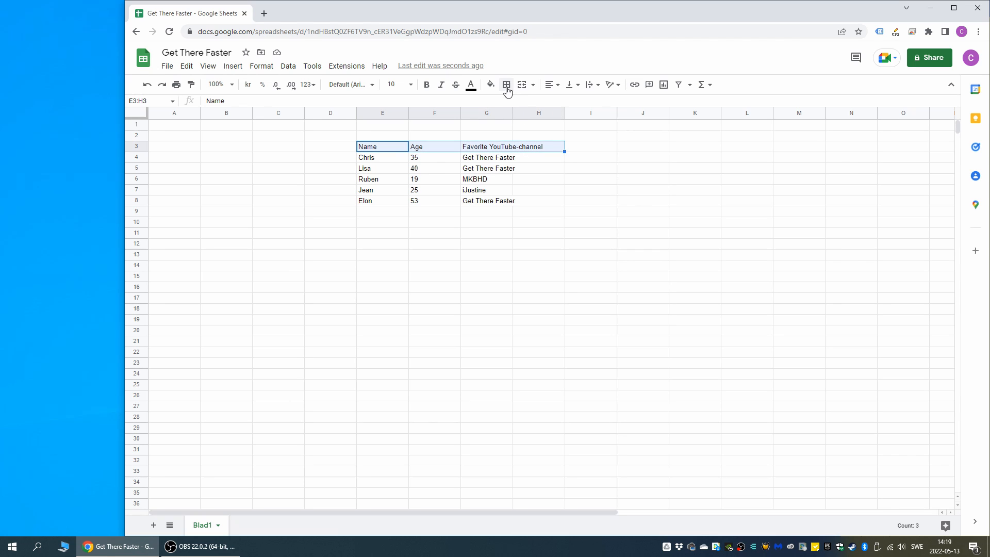
left_click(506, 84)
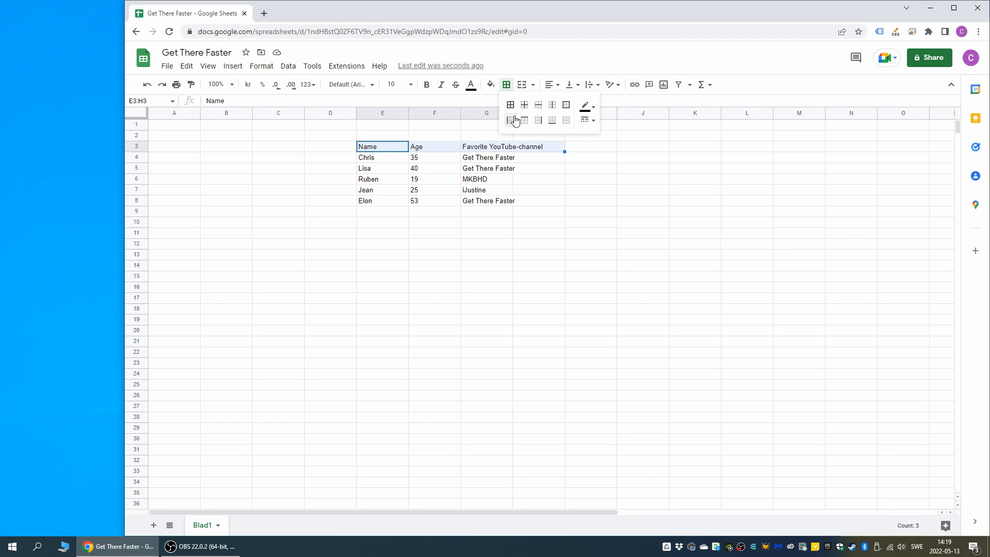
left_click(552, 119)
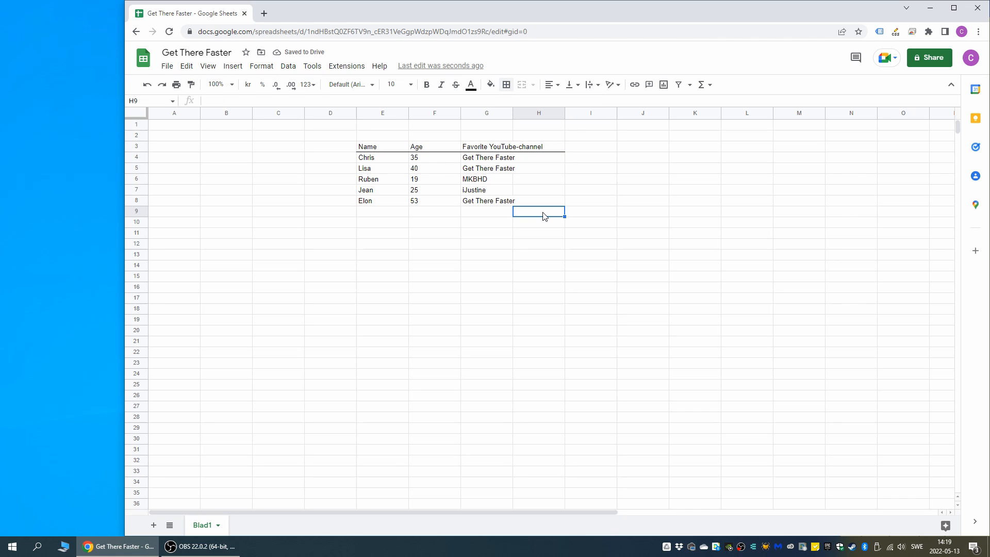
mouse_move(454, 160)
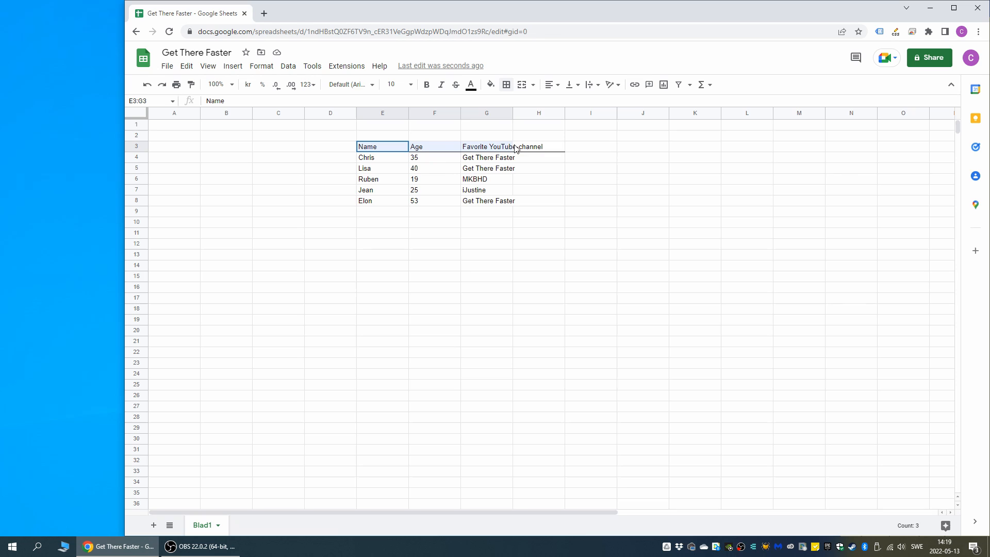
left_click(505, 84)
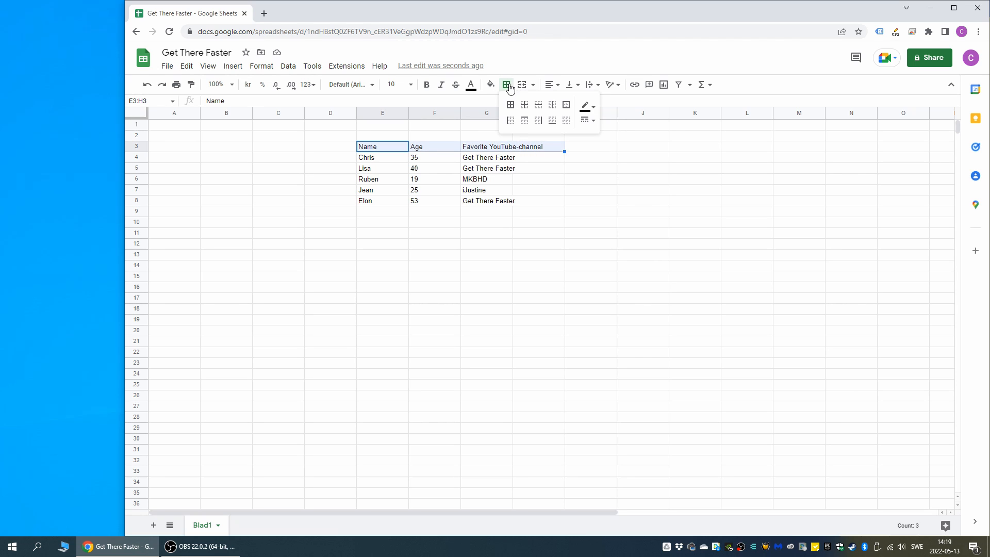
mouse_move(552, 119)
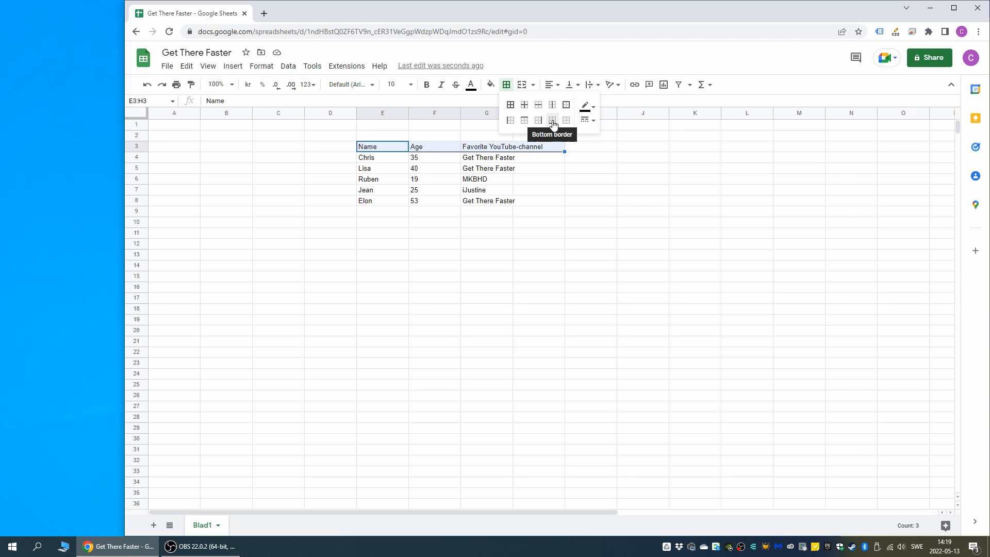
left_click(551, 119)
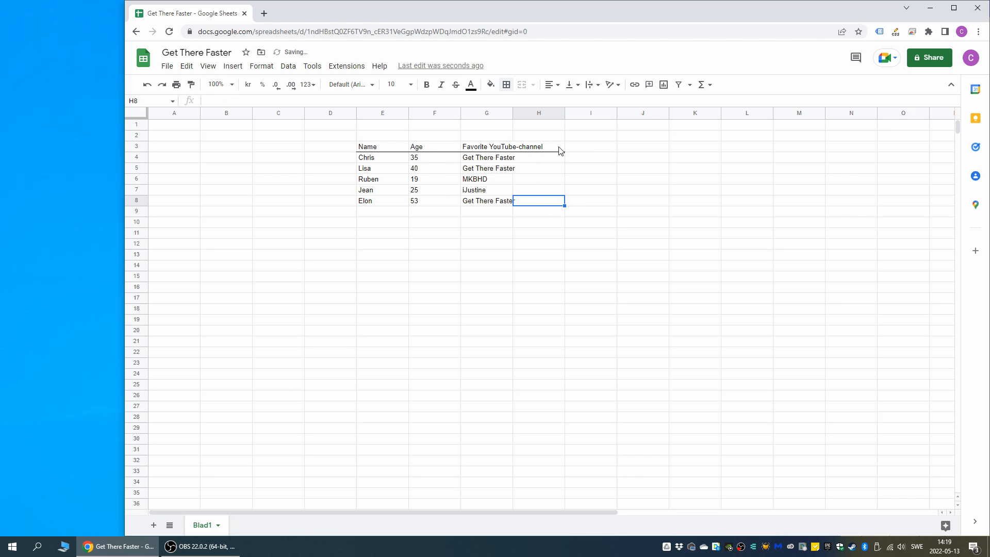
left_click(538, 232)
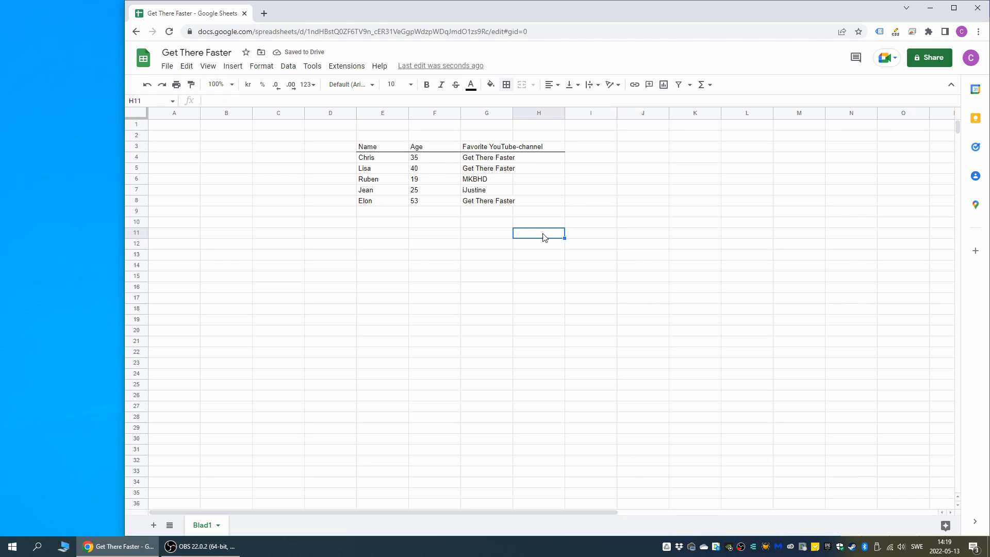
key("f11")
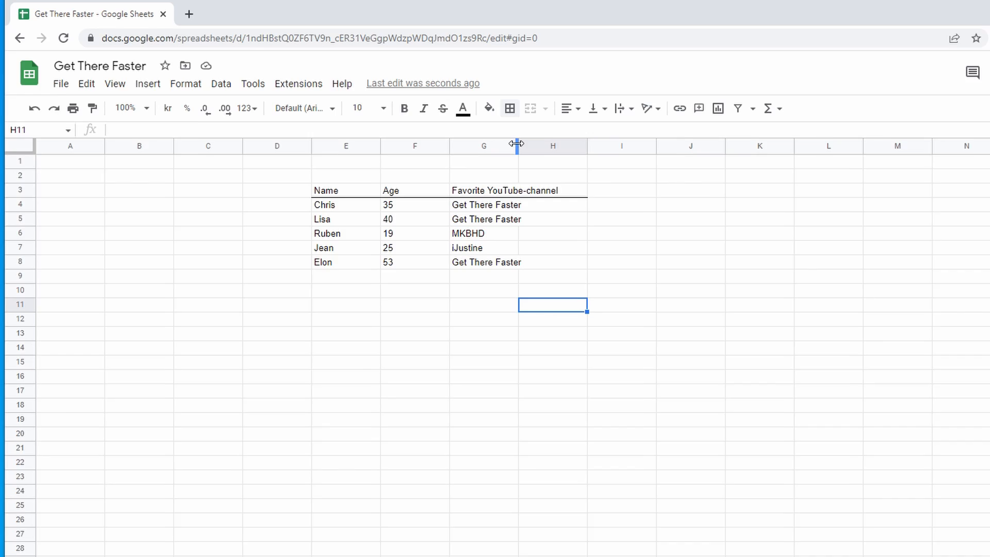
Step: Bring up the border colour choices from the Borders dropdown
left_click(509, 108)
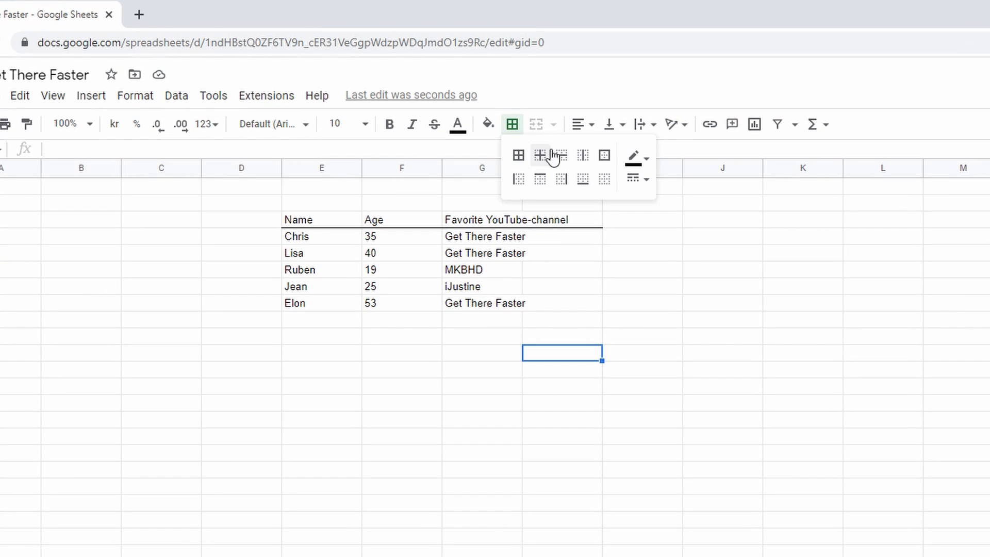
left_click(645, 156)
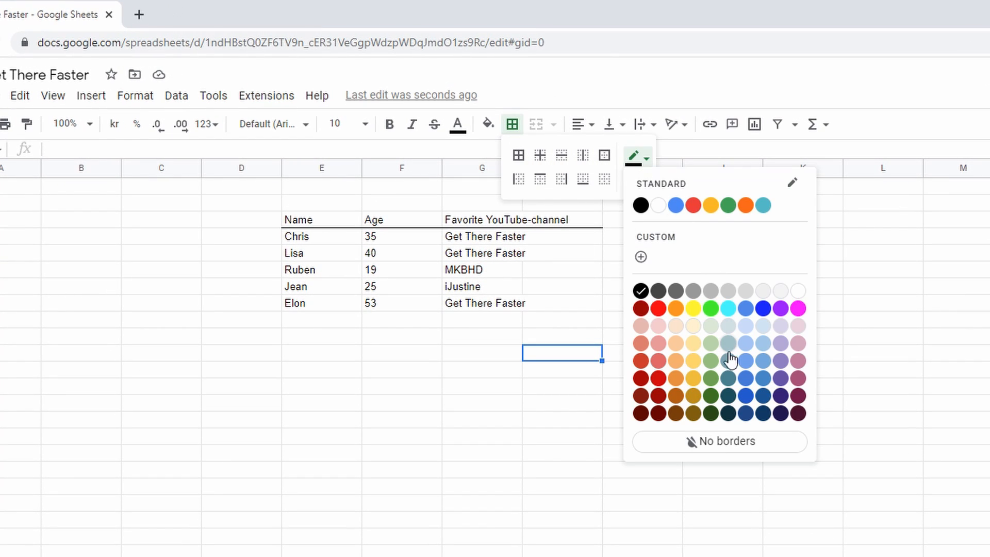
mouse_move(764, 449)
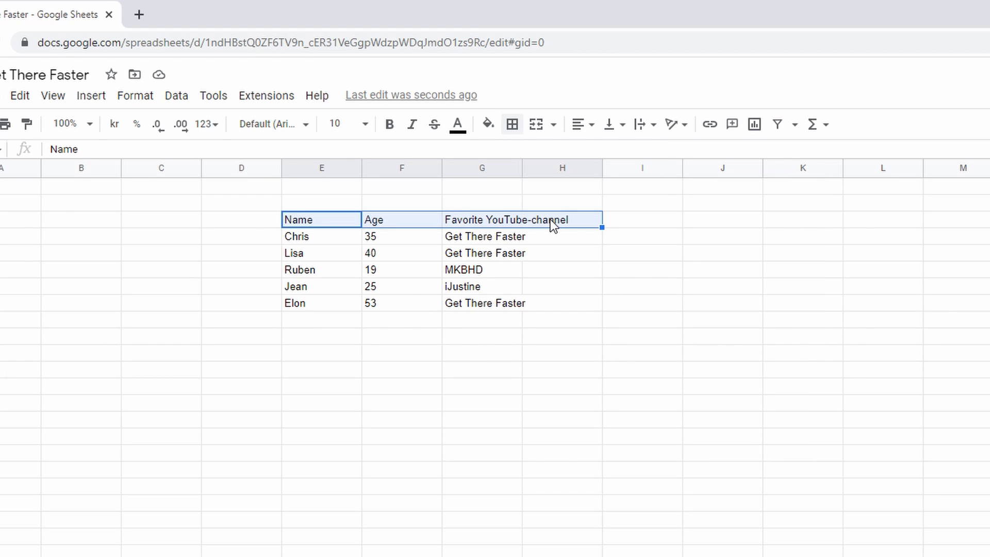
Step: Reapply Bottom border with No borders colour, erasing the line under E3:H3
left_click(512, 124)
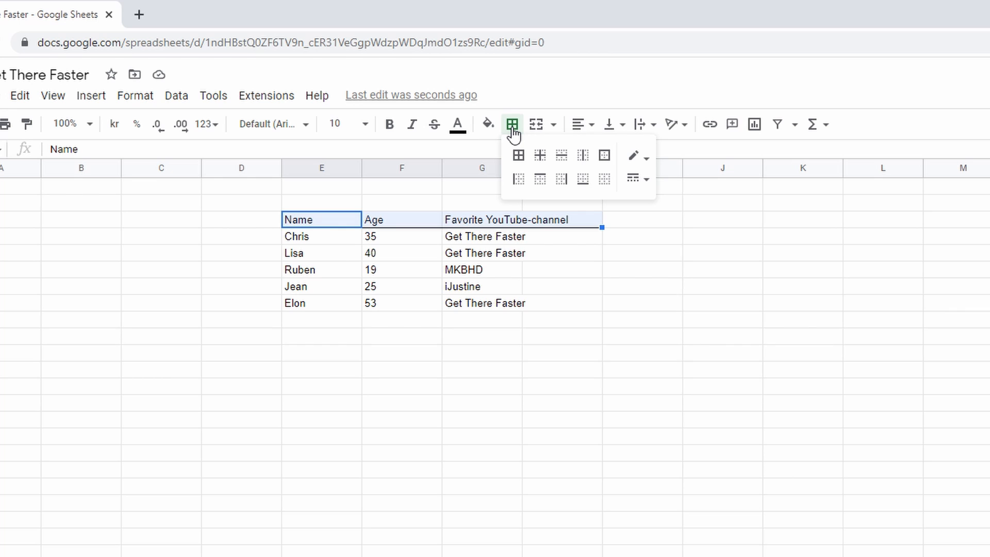
mouse_move(582, 179)
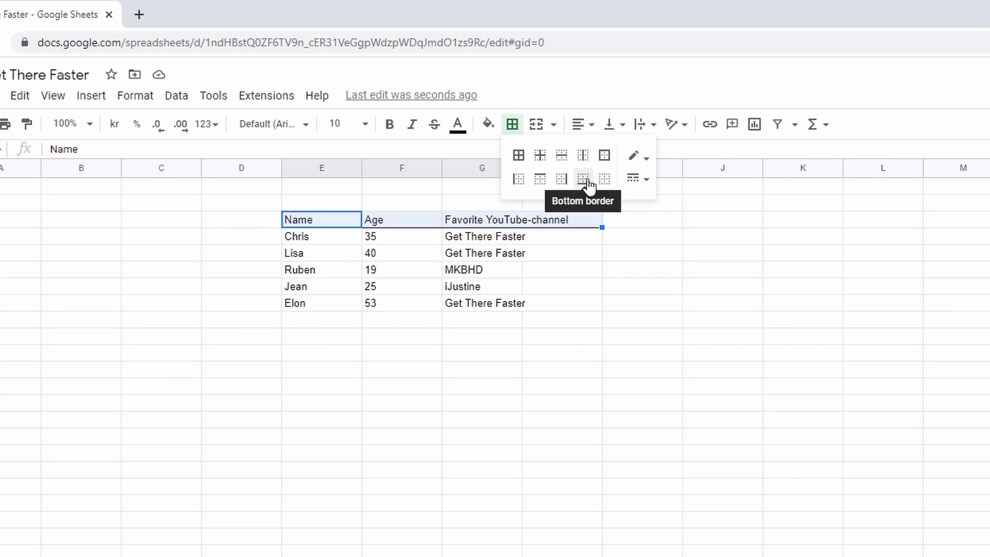
left_click(582, 179)
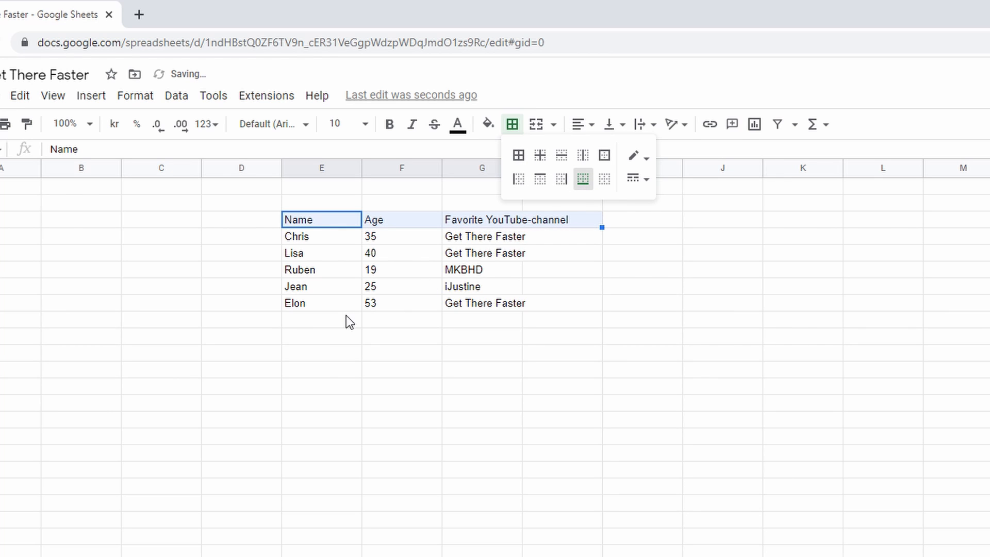
left_click(331, 302)
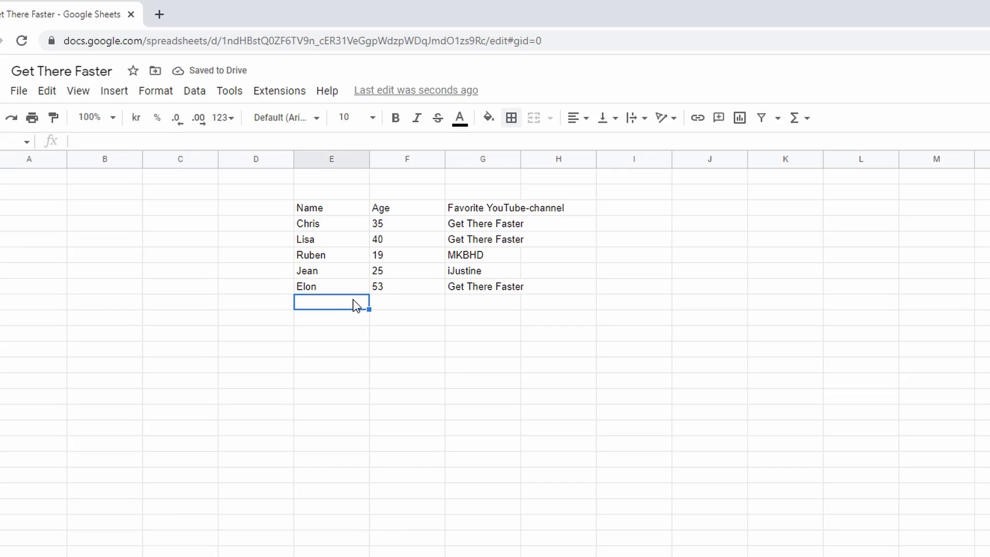